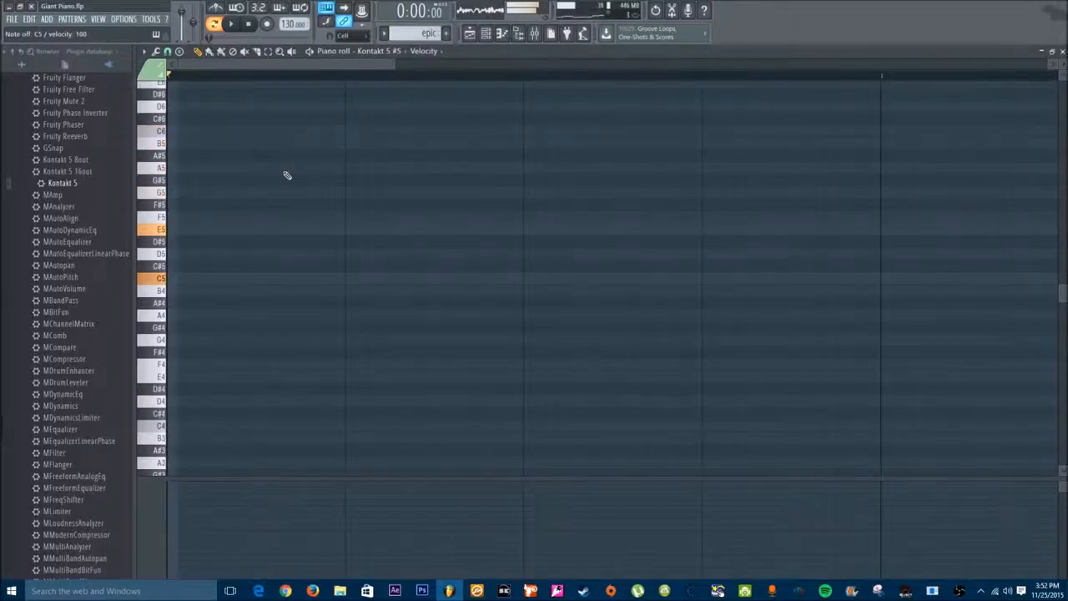
- Open The Giant's Kontakt 5 #5 window and set the Convolution impulse to Giant Resonance
left_click(484, 35)
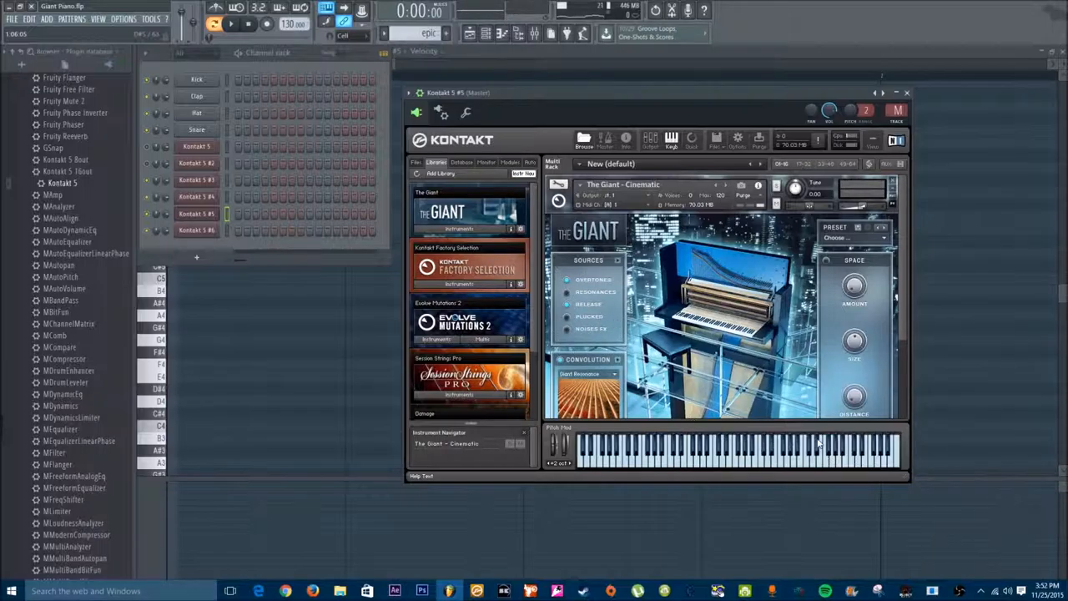
mouse_move(901, 391)
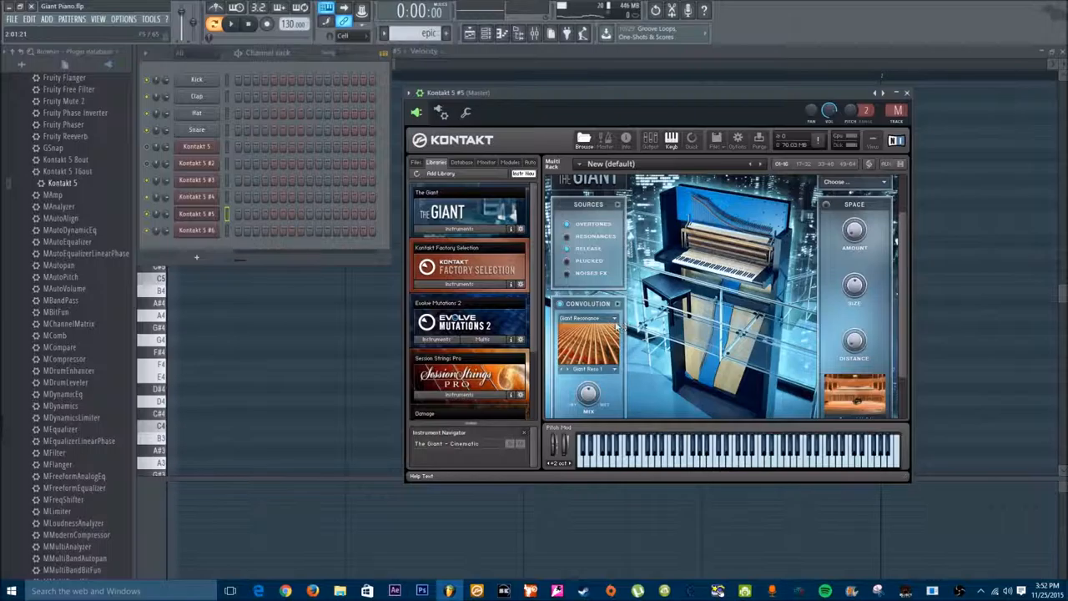
left_click(590, 318)
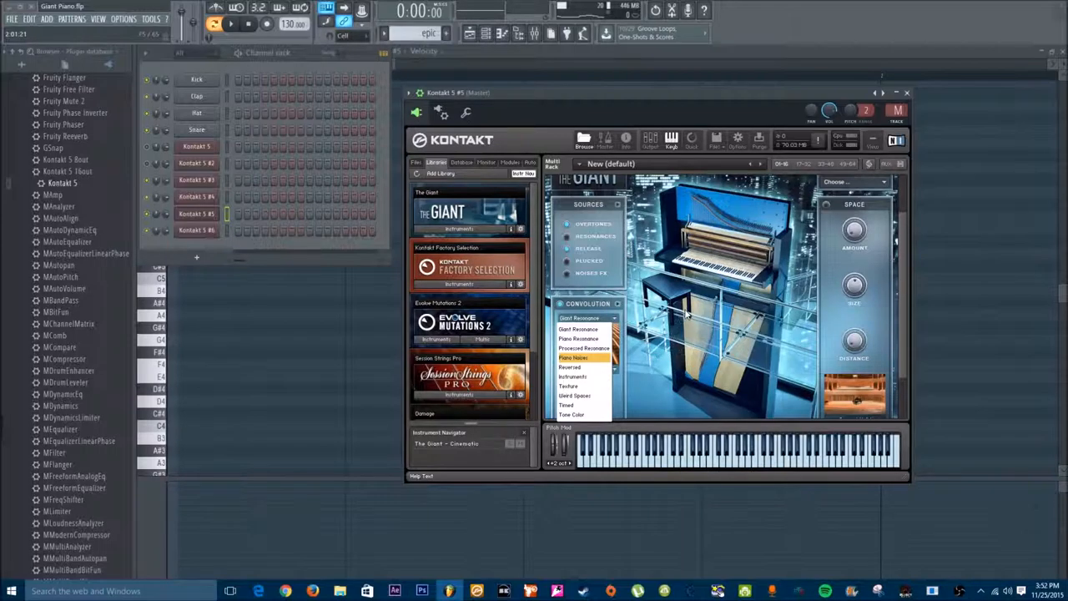
left_click(579, 328)
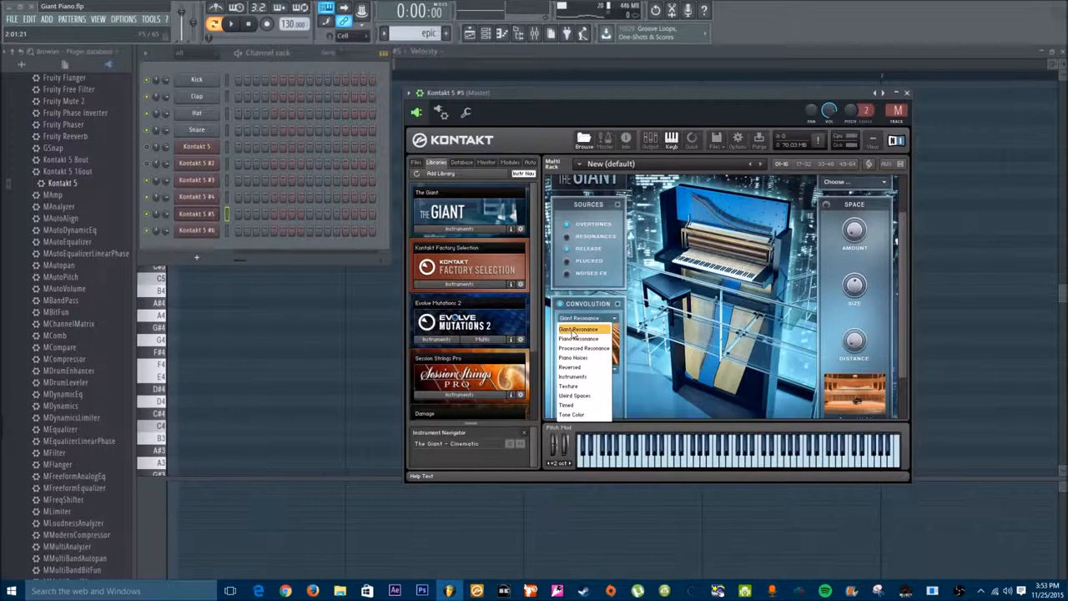
left_click(581, 328)
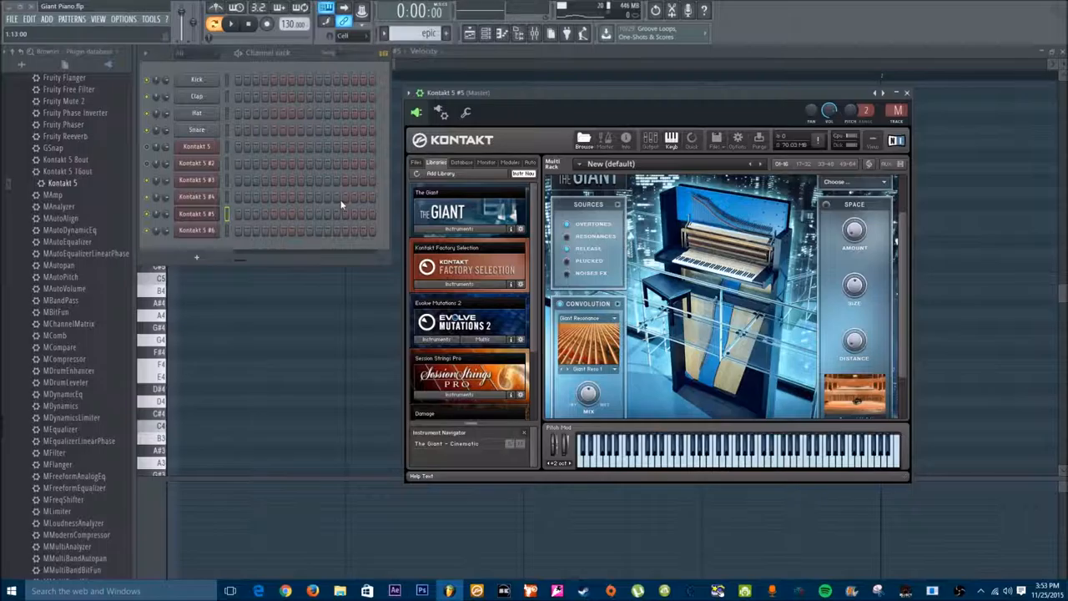
mouse_move(826, 512)
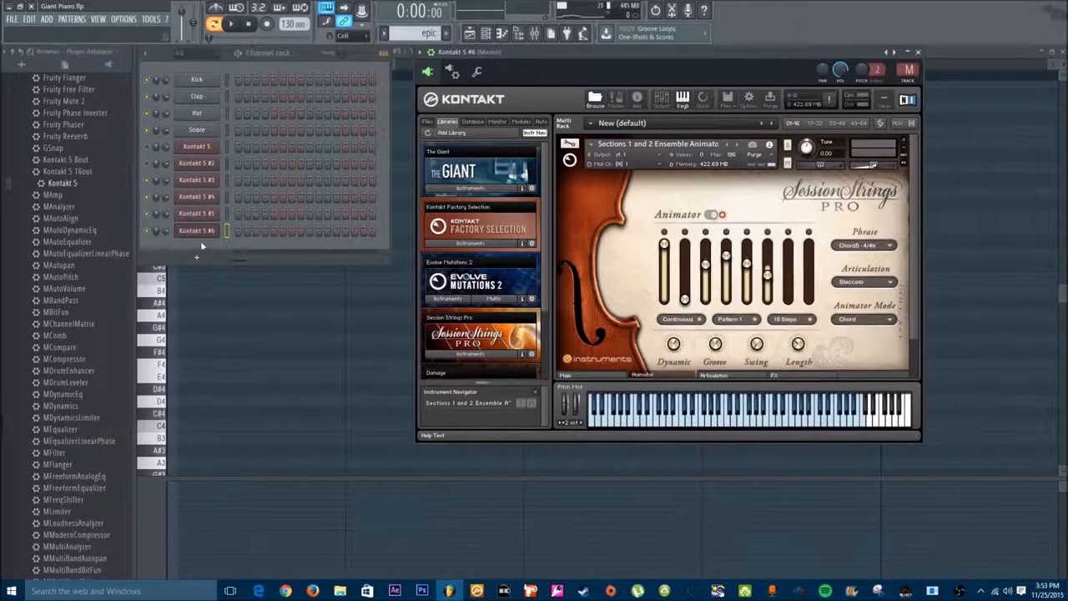
- In Kontakt 5 #6's piano roll, clear the old notes and enter four bars of C5/G5 chords
right_click(197, 230)
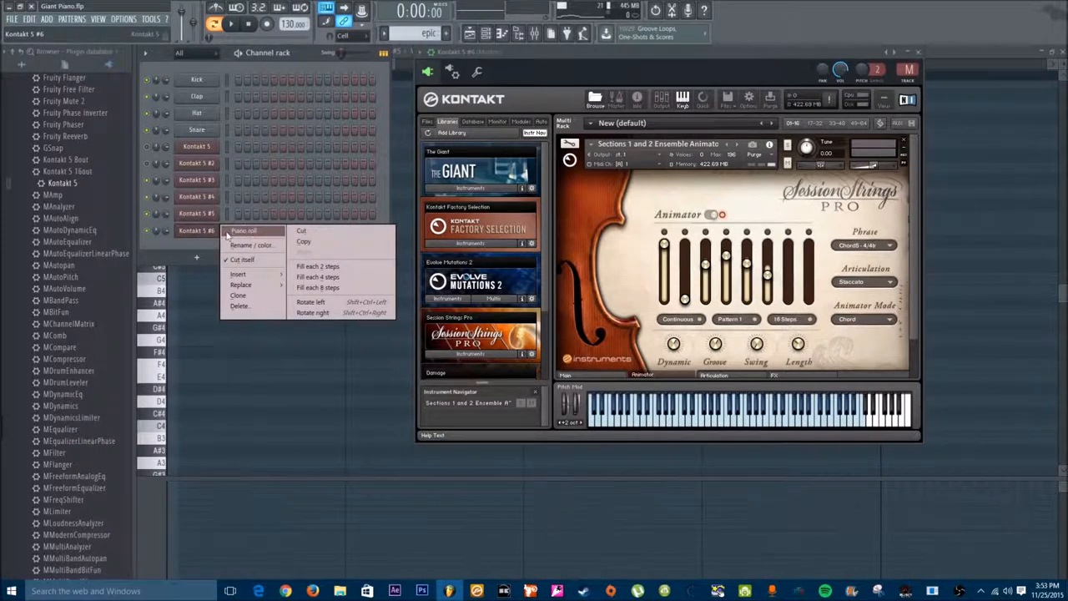
left_click(243, 231)
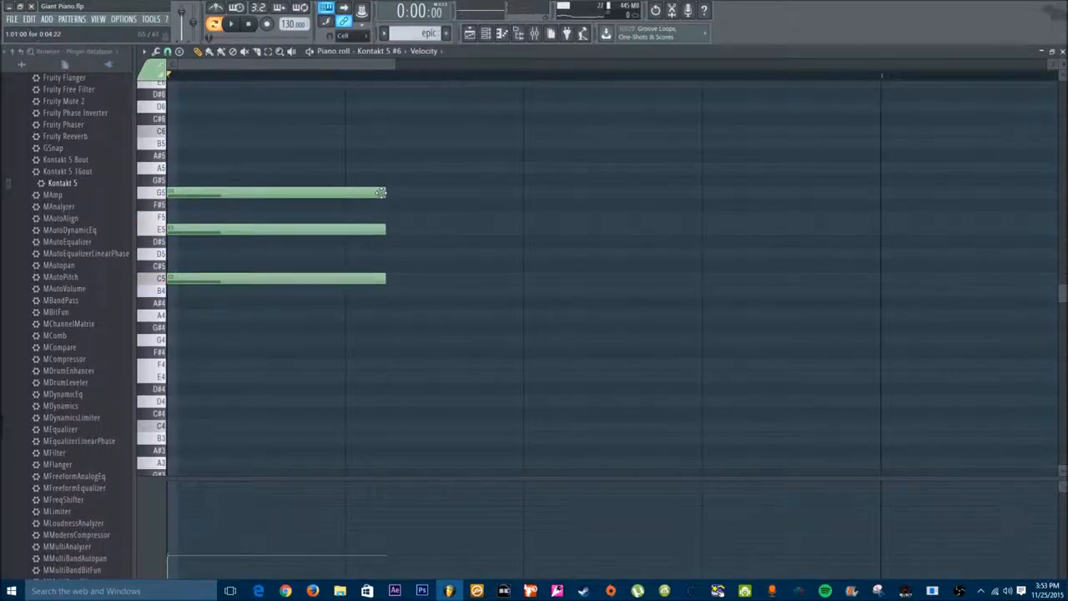
left_click_drag(379, 193, 884, 193)
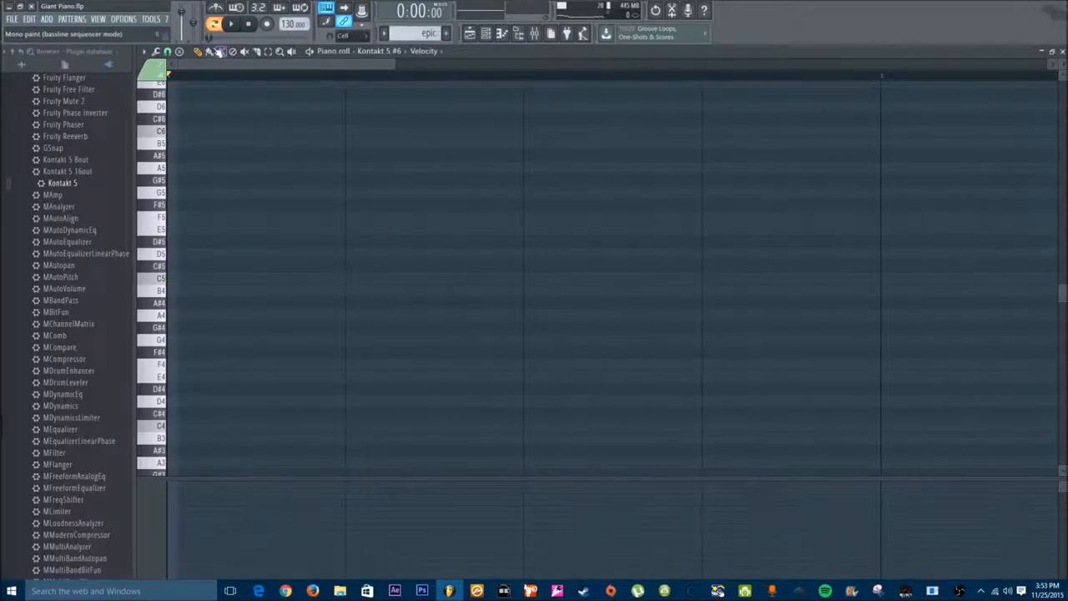
left_click(146, 64)
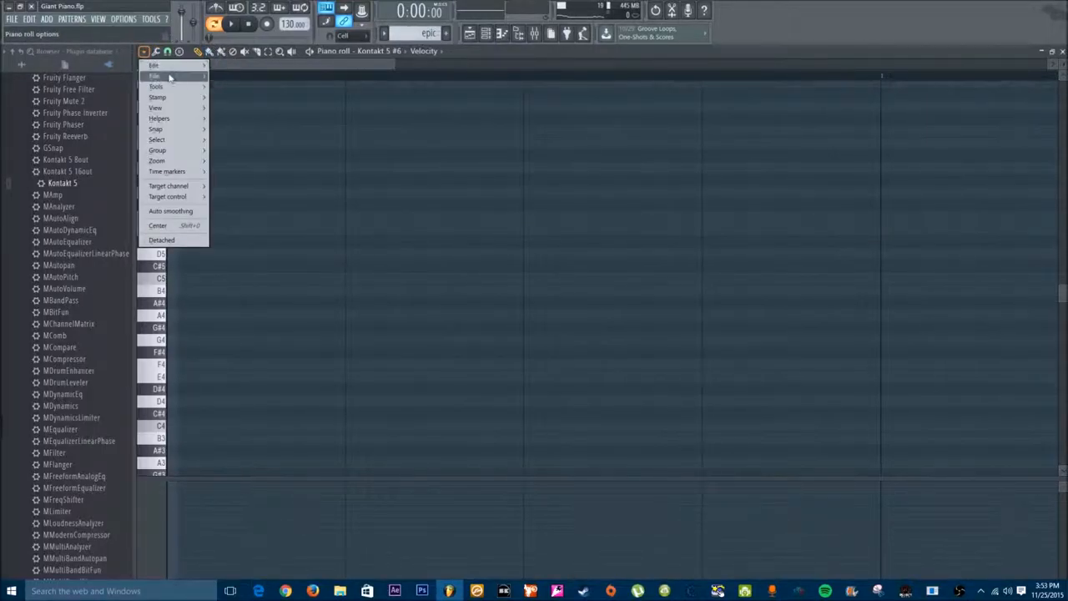
mouse_move(158, 129)
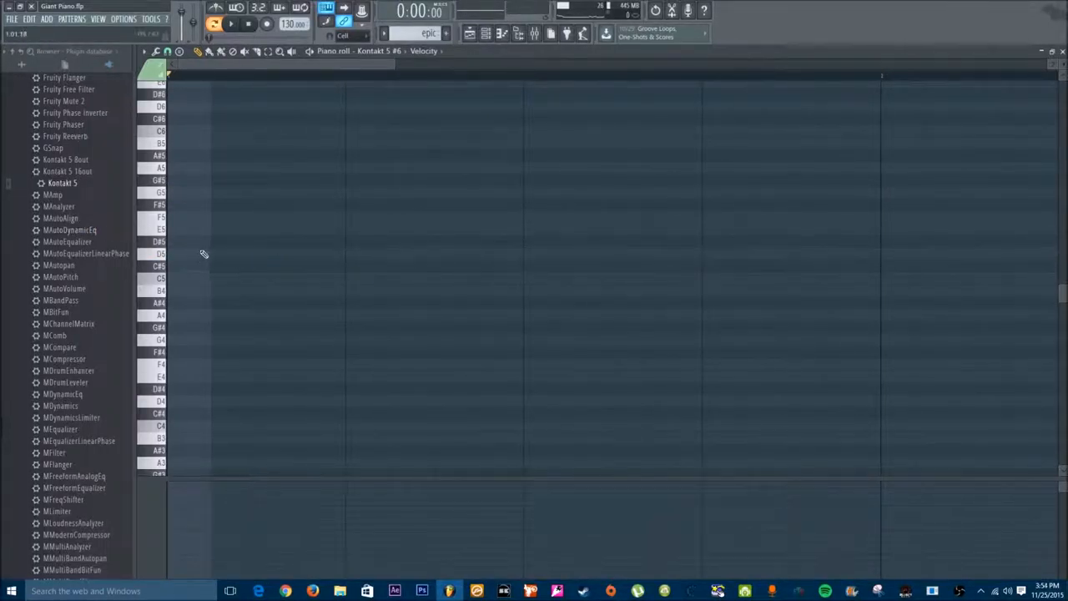
left_click_drag(171, 254, 851, 253)
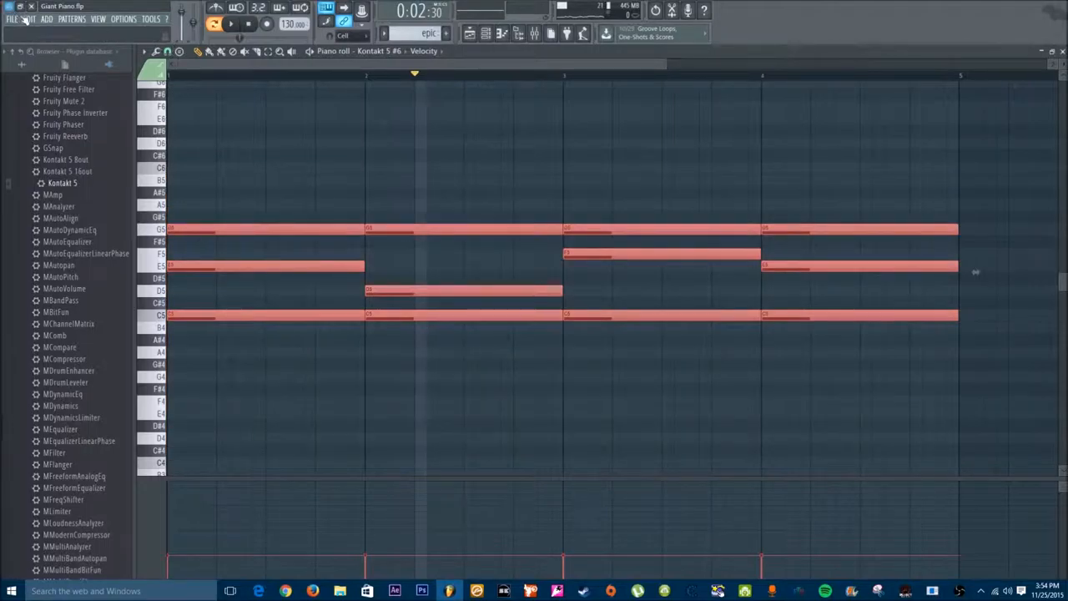
- From the Channel rack, open Kontakt 5 #5's piano roll
left_click(480, 34)
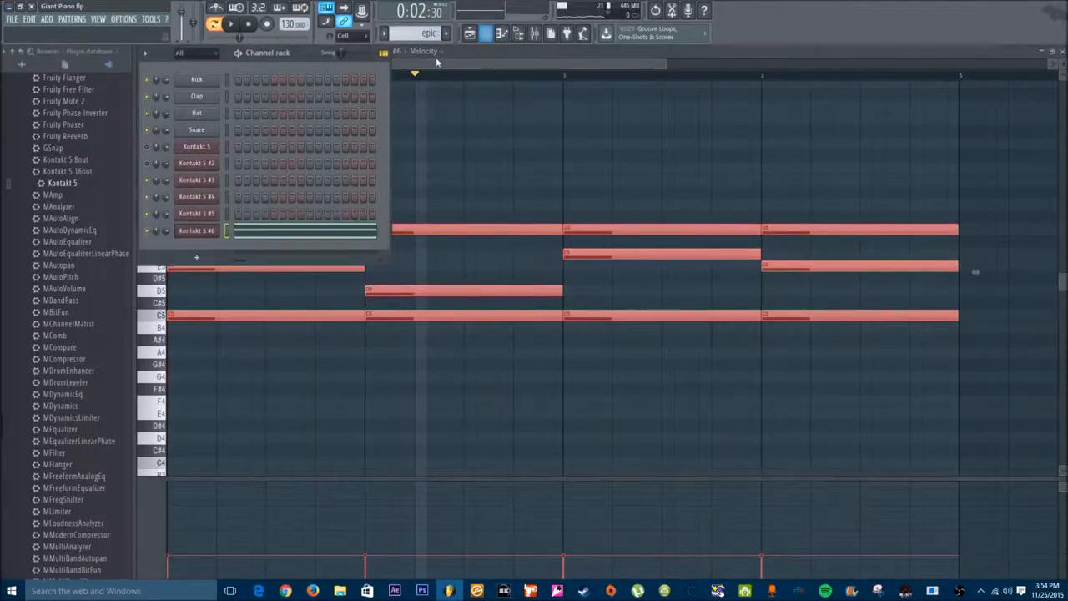
right_click(196, 213)
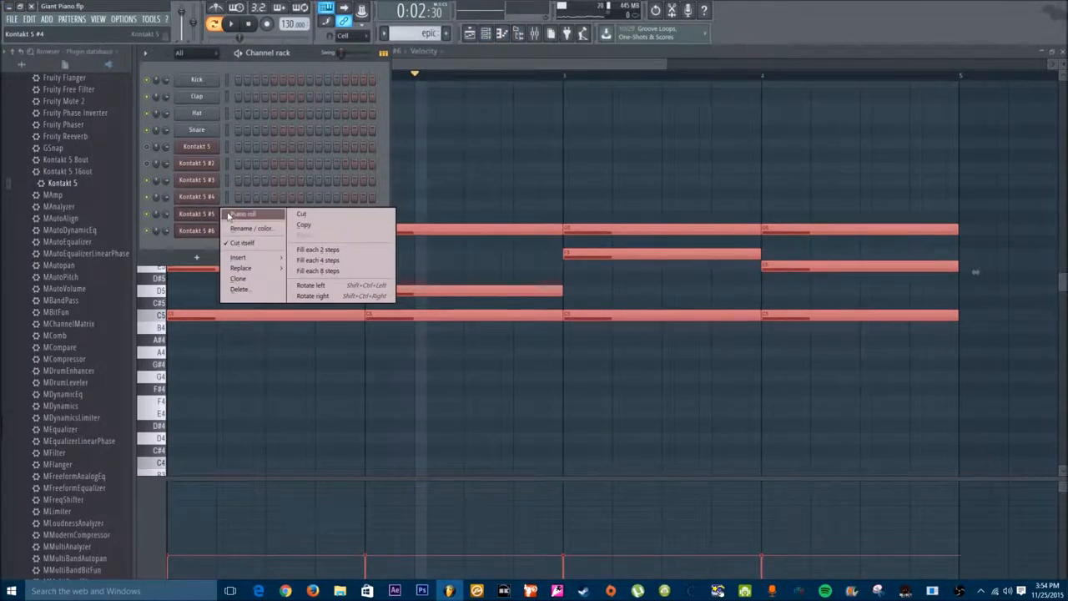
left_click(243, 214)
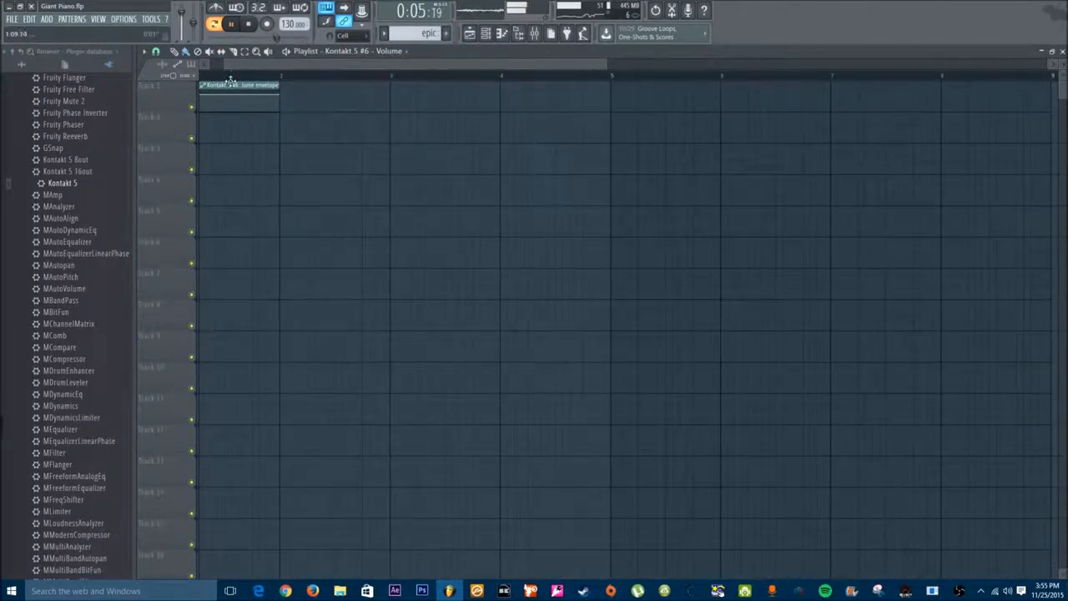
- Move the Kontakt 5 #6 Volume clip to Track 2, stretch it to bar 5, and play it back
left_click_drag(237, 85, 384, 177)
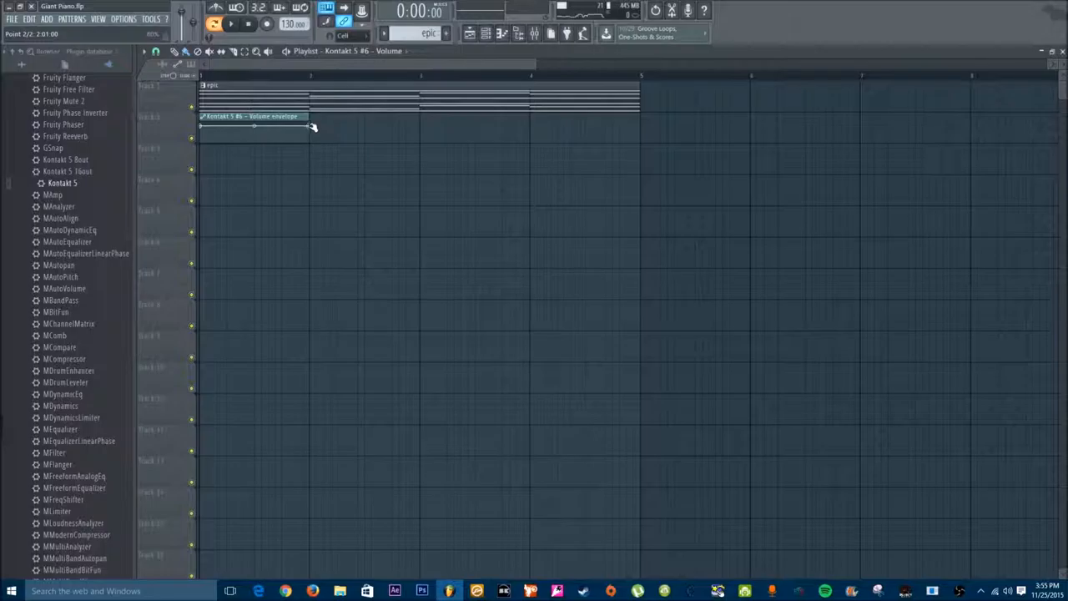
left_click_drag(313, 127, 640, 126)
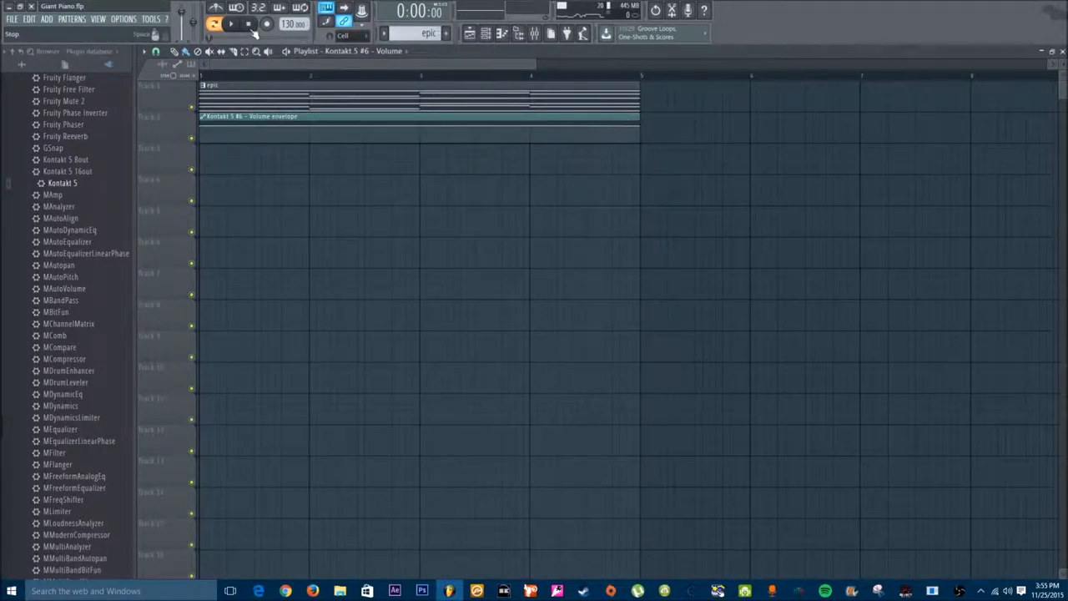
left_click(229, 22)
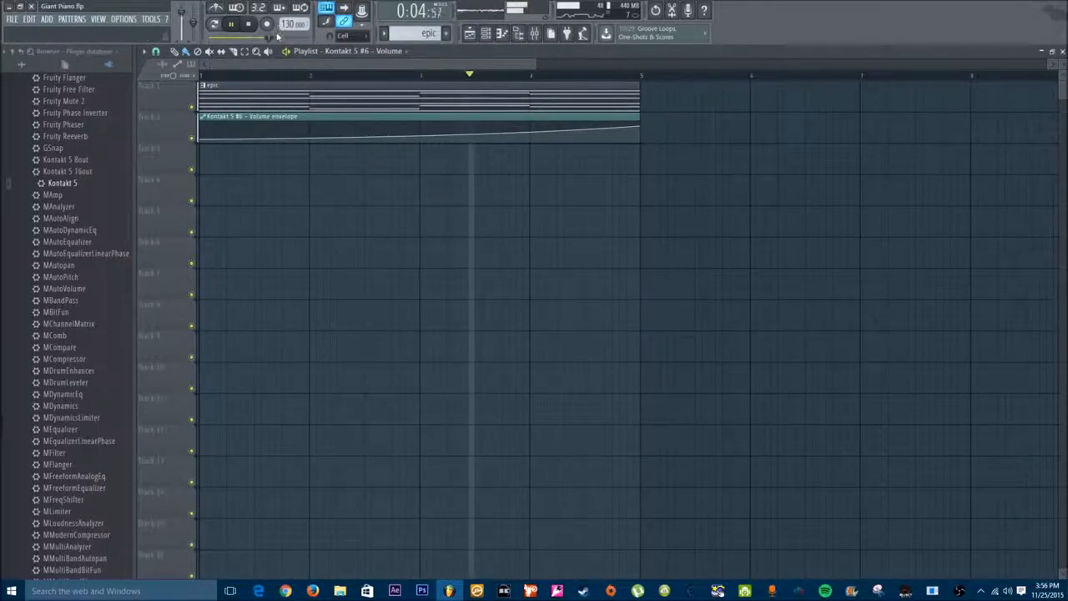
left_click(230, 23)
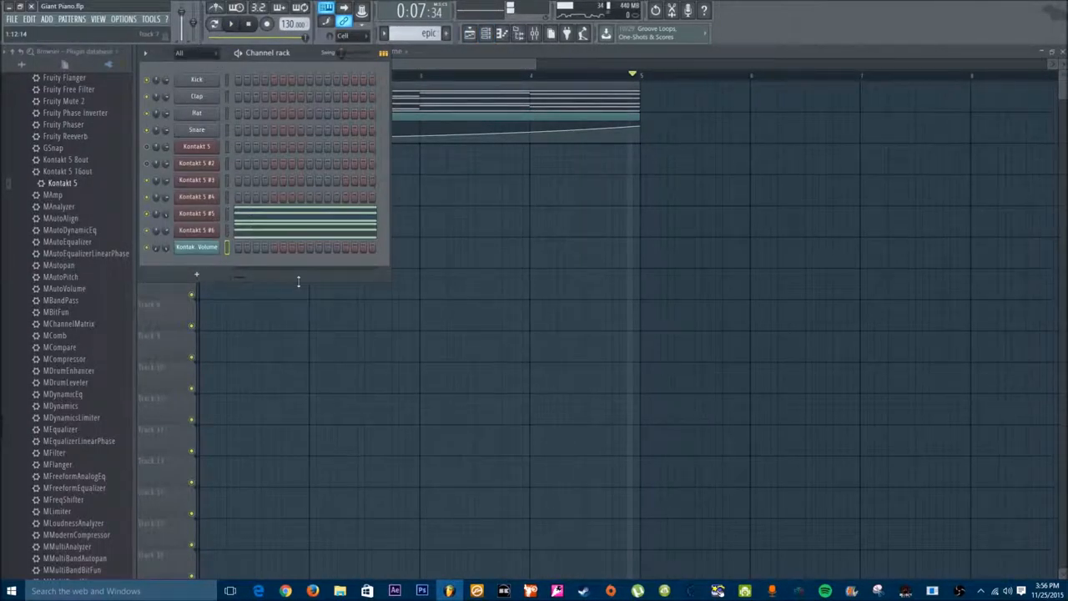
- Add a rising four-bar Kontakt 5 #5 volume automation clip and audition the song
double_click(196, 213)
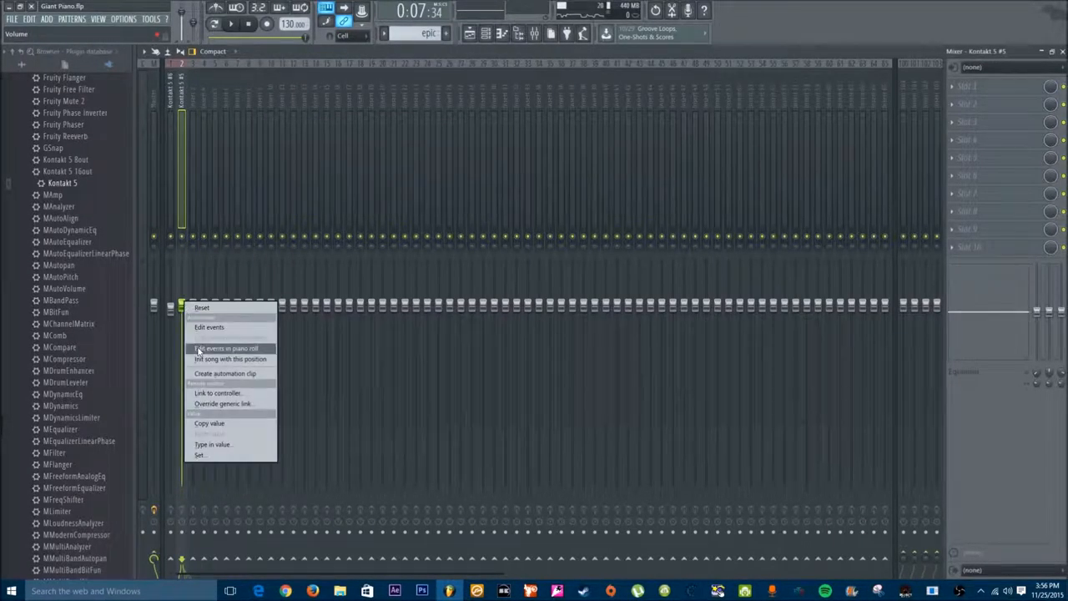
left_click(226, 345)
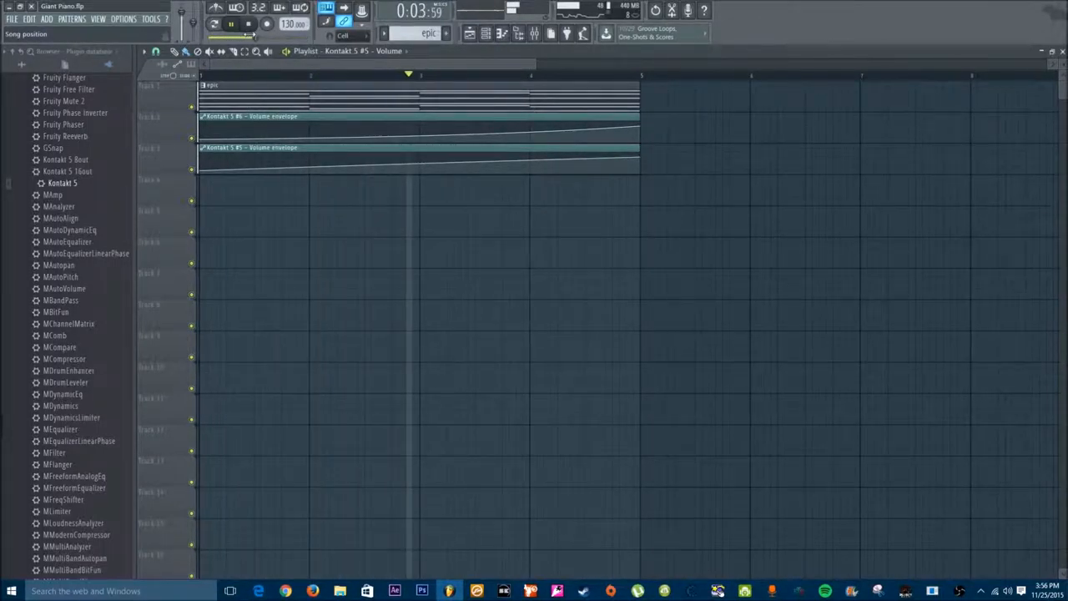
left_click(227, 25)
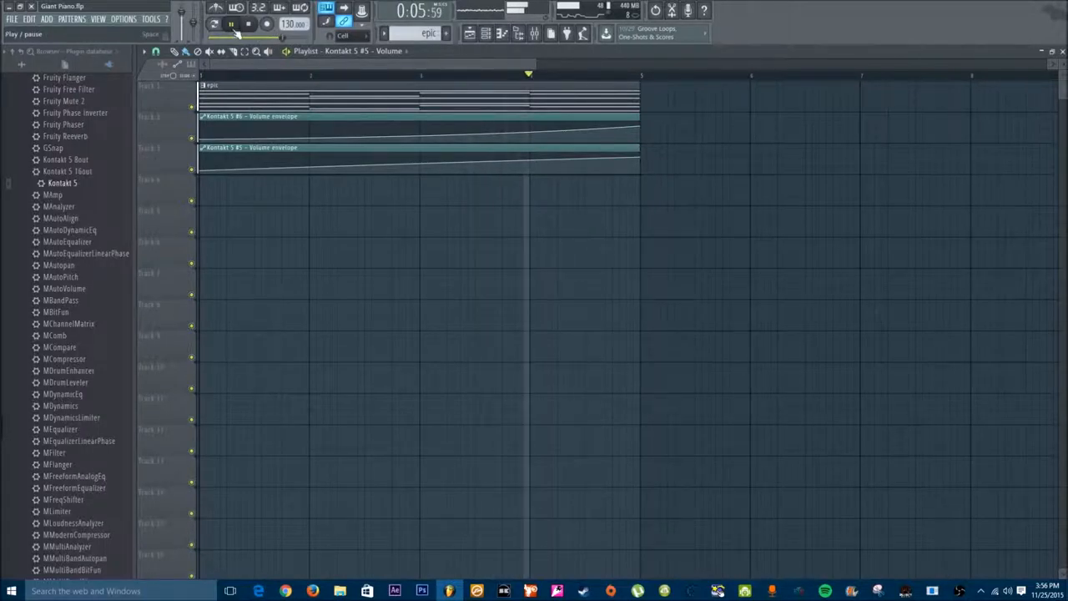
left_click(231, 23)
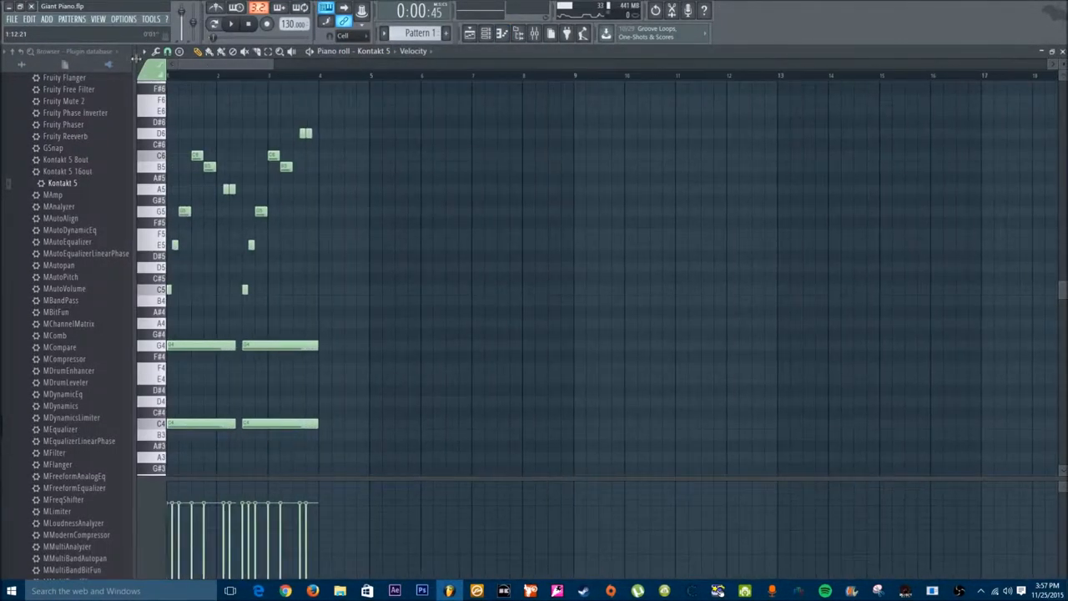
left_click(229, 23)
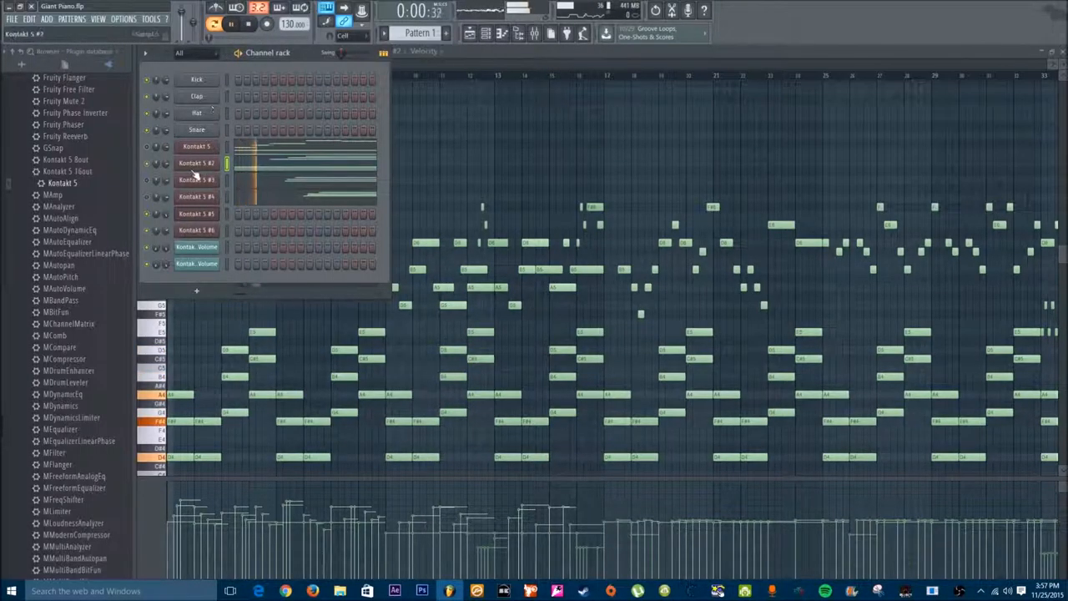
- View Kontakt 5 #2's piano roll, then open its The Giant Cinematic plugin window
right_click(196, 163)
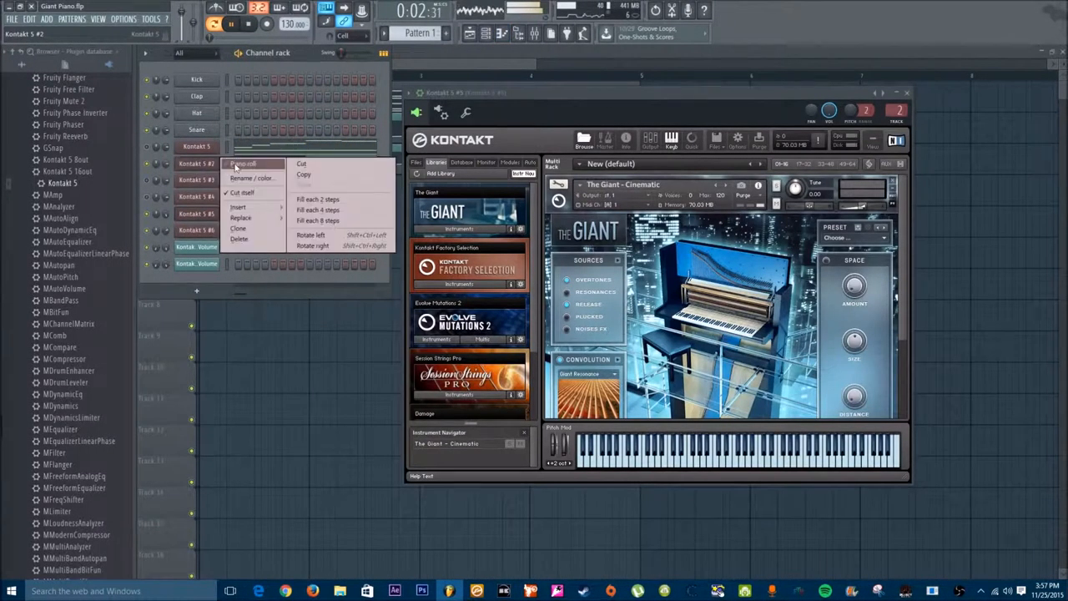
left_click(243, 167)
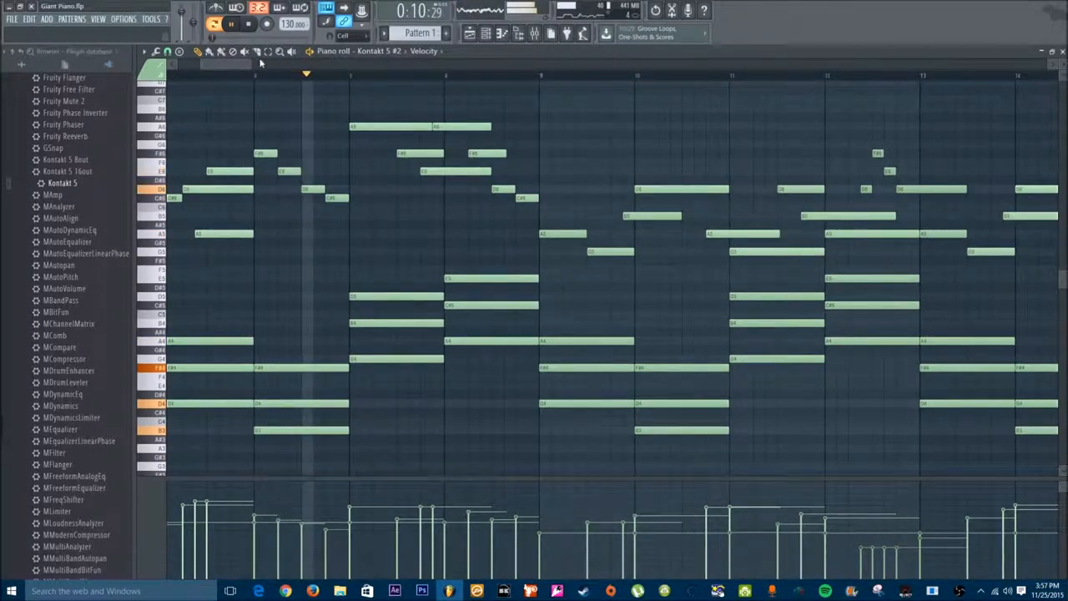
left_click(473, 34)
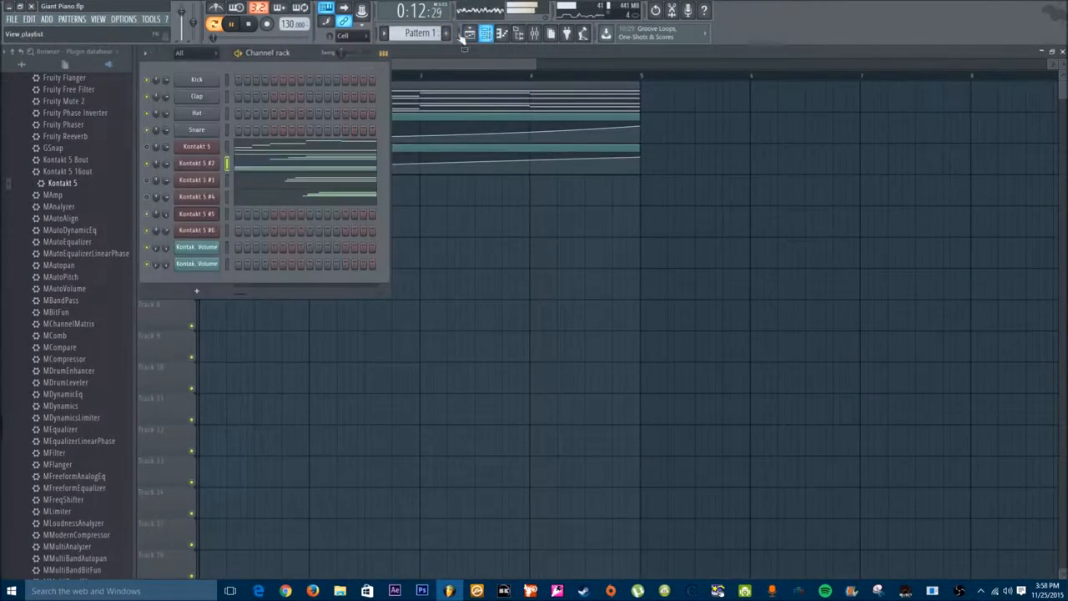
double_click(195, 163)
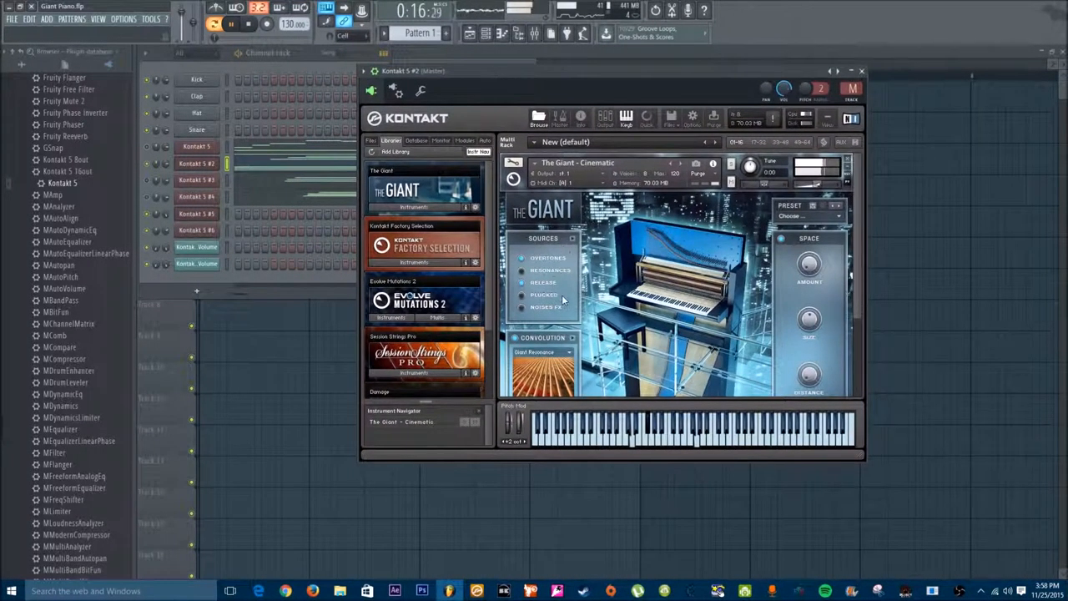
- Toggle The Giant's Overtones source off and on, and open the sources edit page
left_click(523, 294)
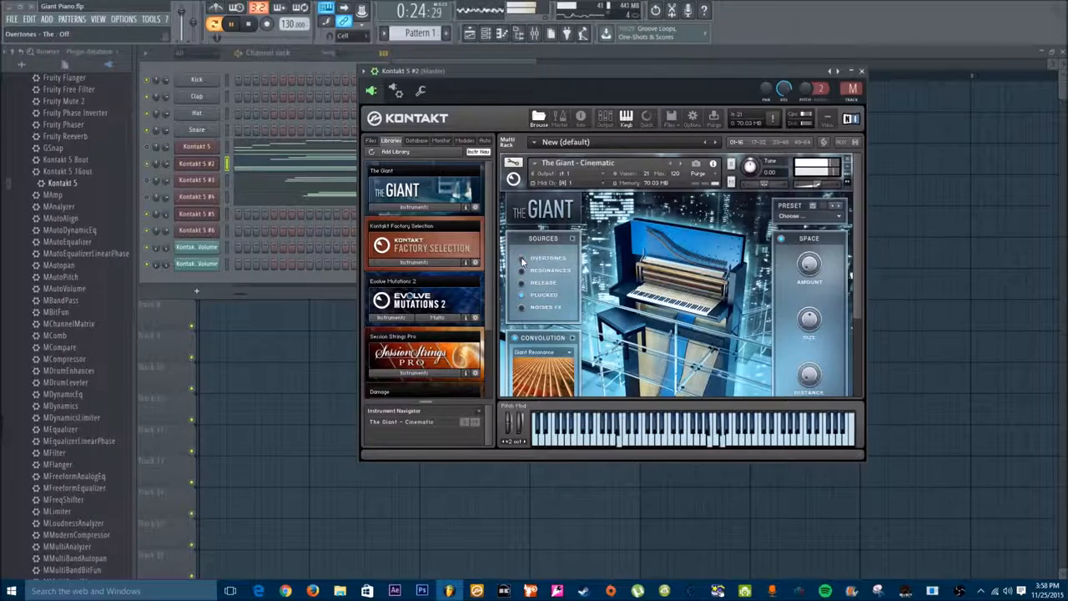
left_click(523, 269)
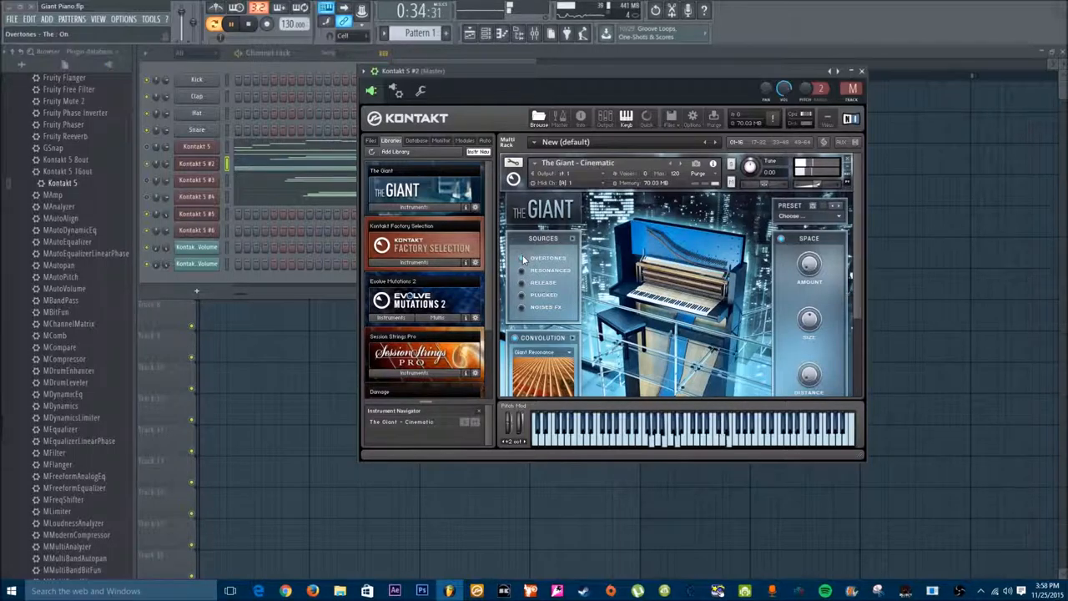
left_click(529, 258)
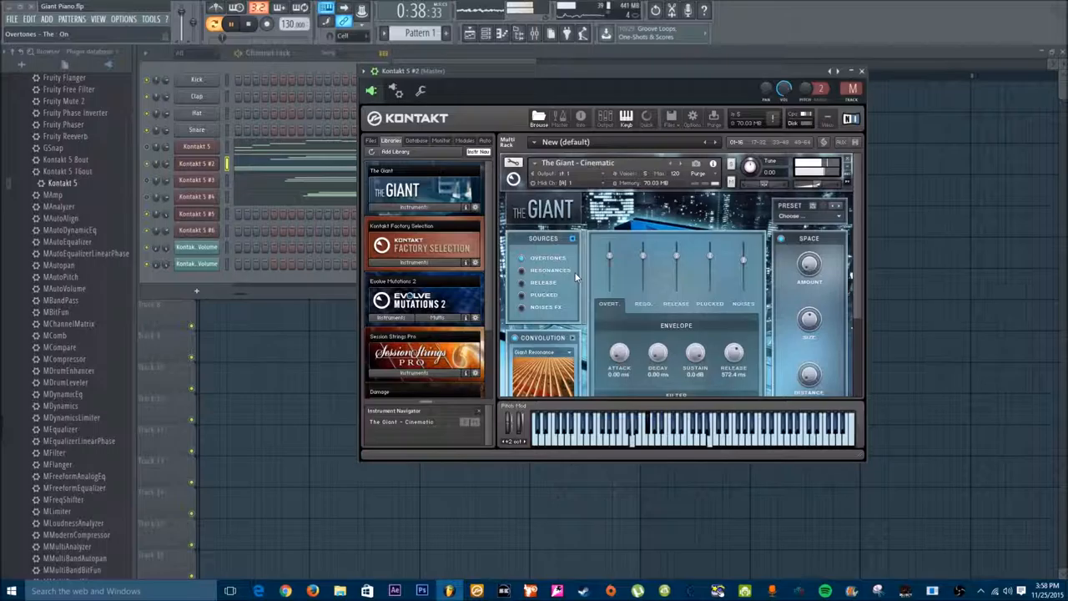
left_click(523, 270)
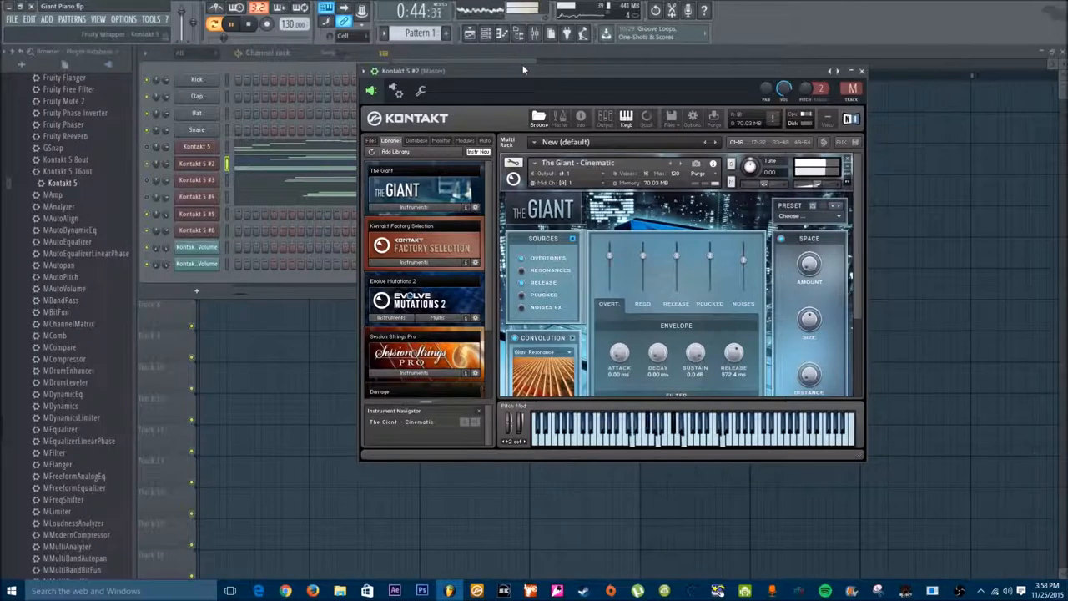
left_click(231, 24)
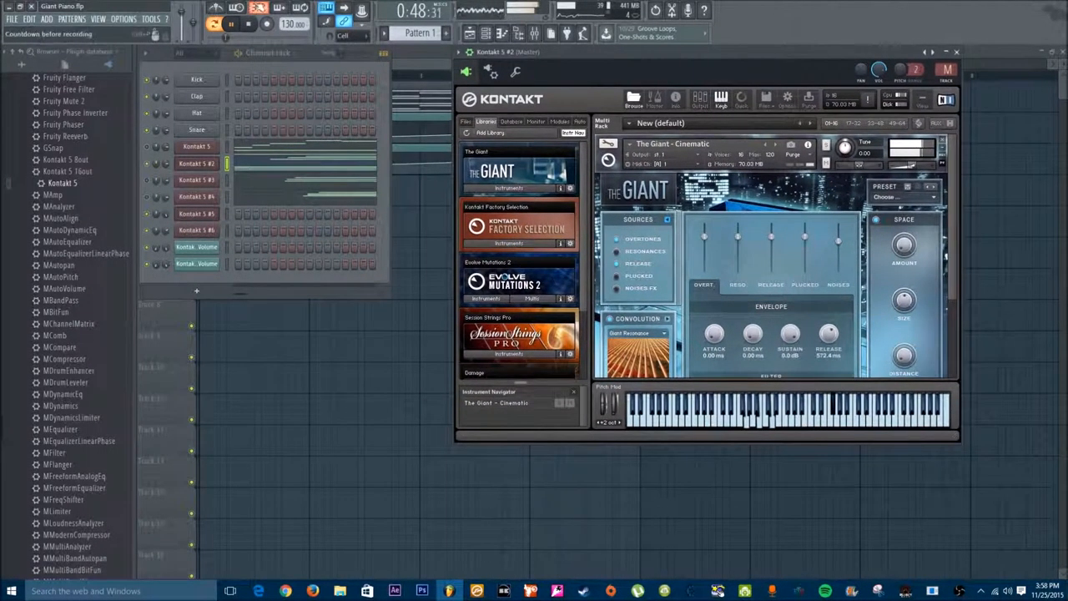
- Restart playback and switch The Giant's convolution space to Piano Resonance
left_click(234, 24)
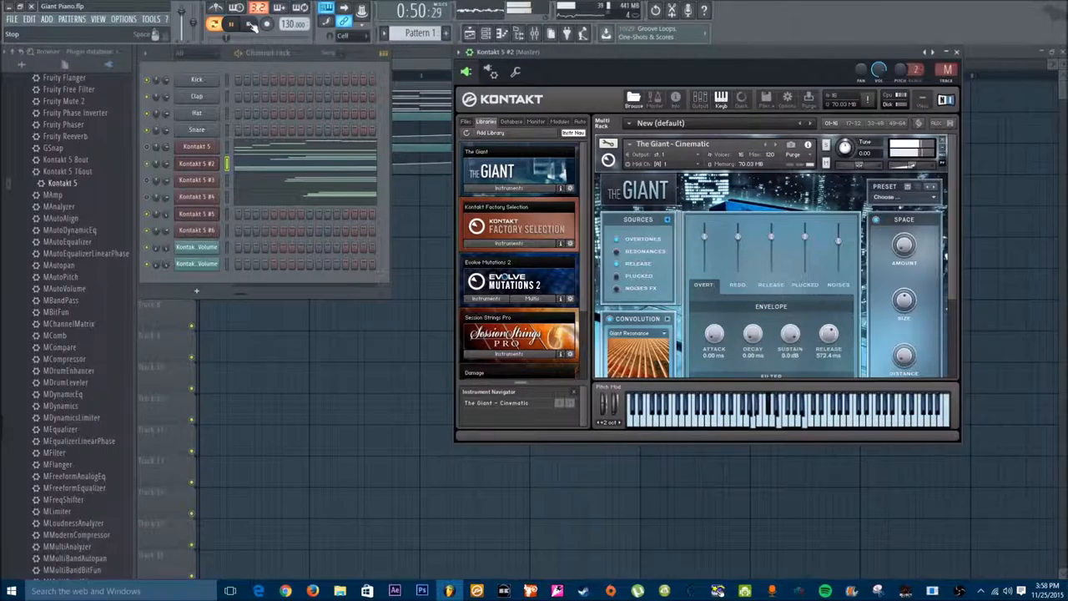
left_click(232, 25)
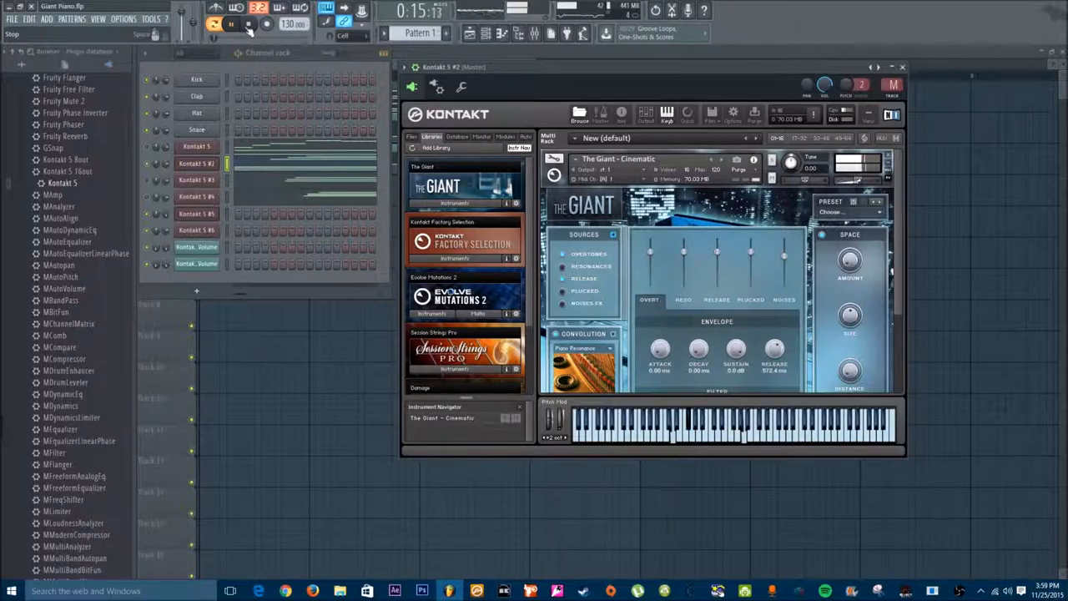
left_click(232, 24)
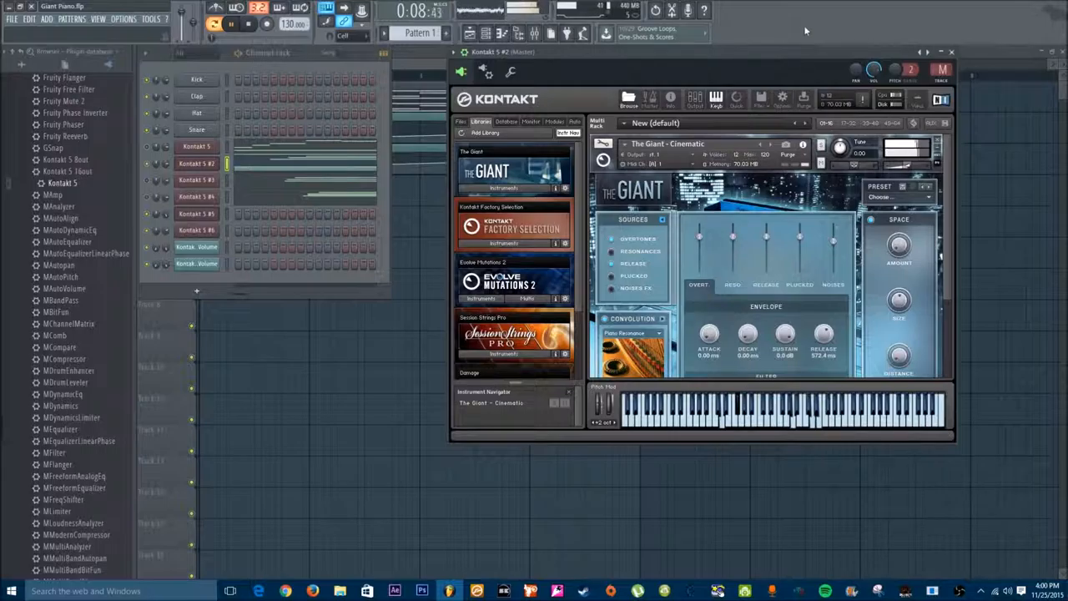
- Restart playback and open Kontakt 5 #6's Session Strings Pro Ensemble Animator window
left_click(242, 24)
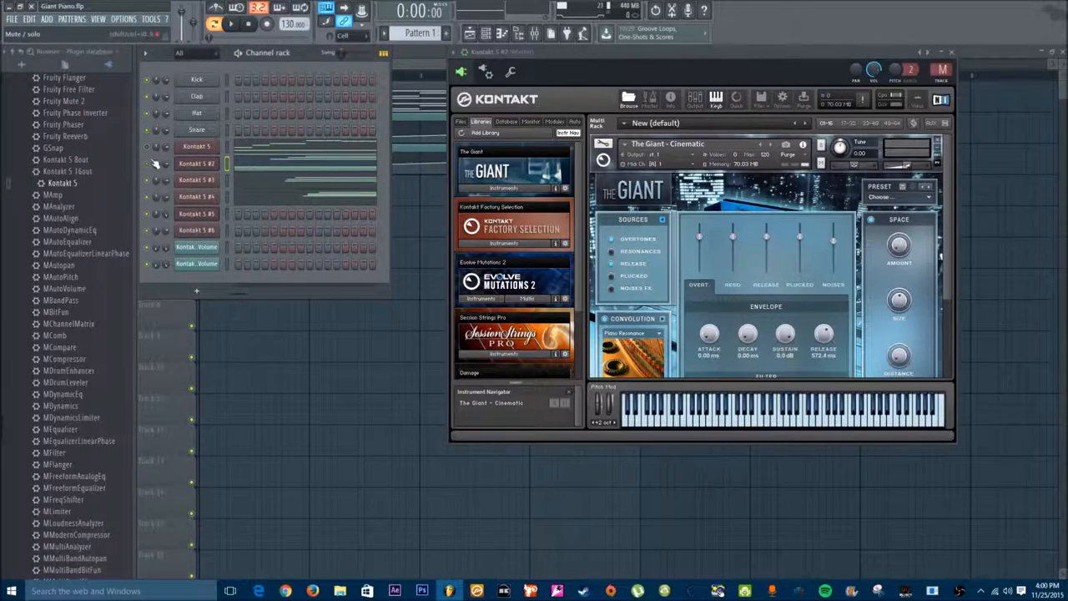
left_click(219, 24)
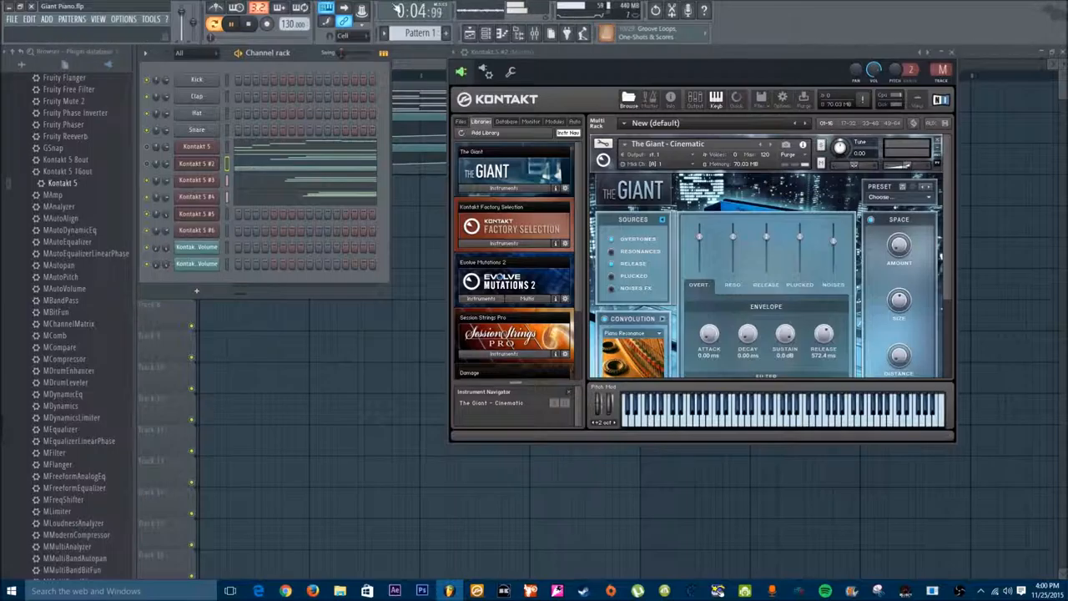
left_click(240, 23)
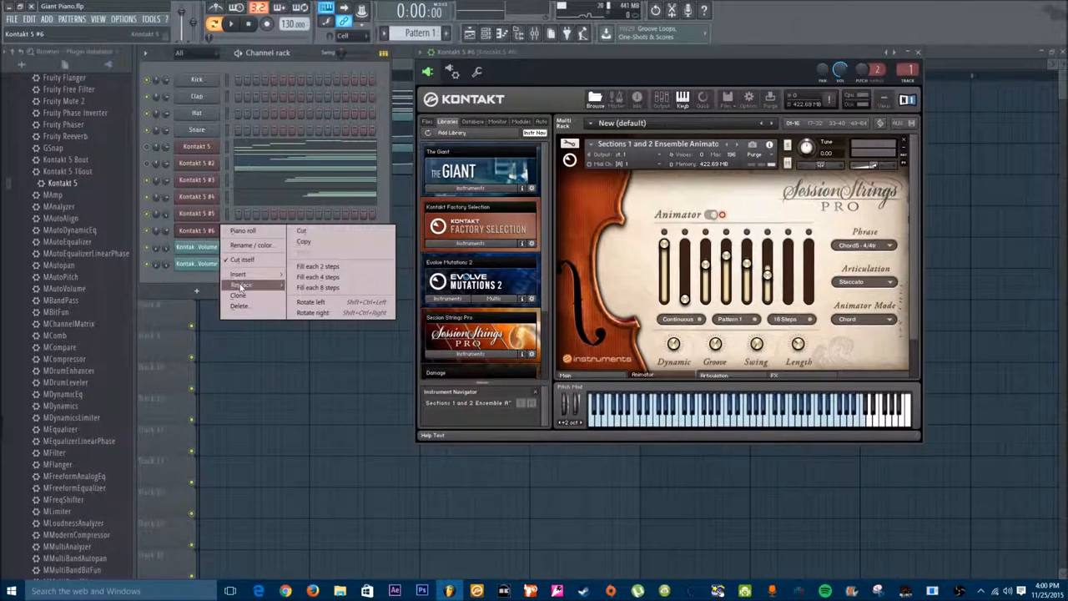
- Clone the strings channel as Kontakt 5 #7 and open the first Kontakt 5 window
left_click(239, 284)
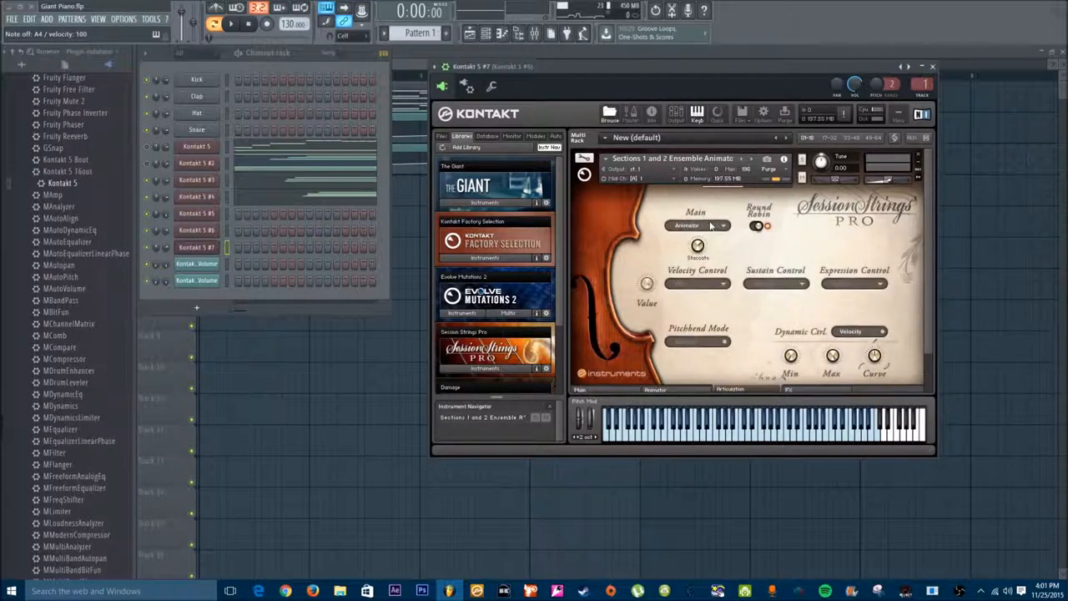
left_click(696, 225)
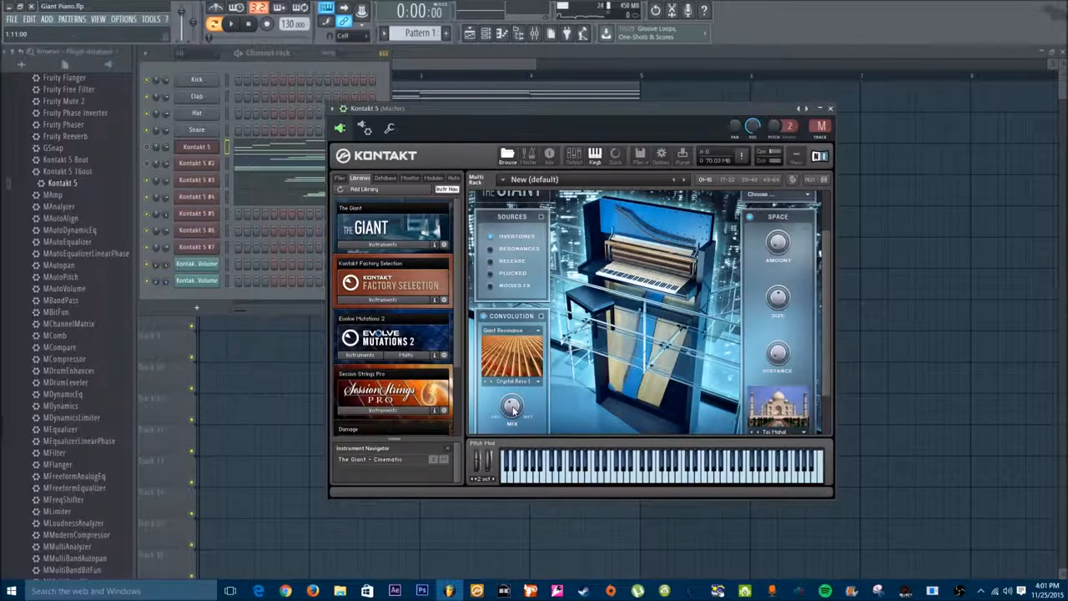
- Raise The Giant's convolution mix to 0.34 and switch its space from Taj Mahal to Concert Hall 1
left_click_drag(512, 408, 517, 392)
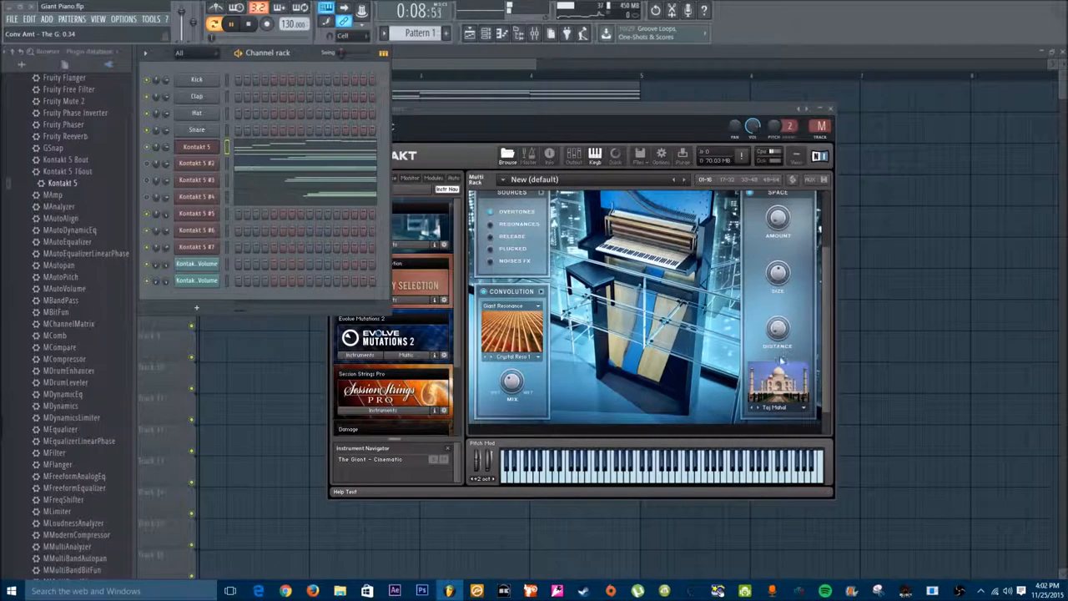
left_click(778, 386)
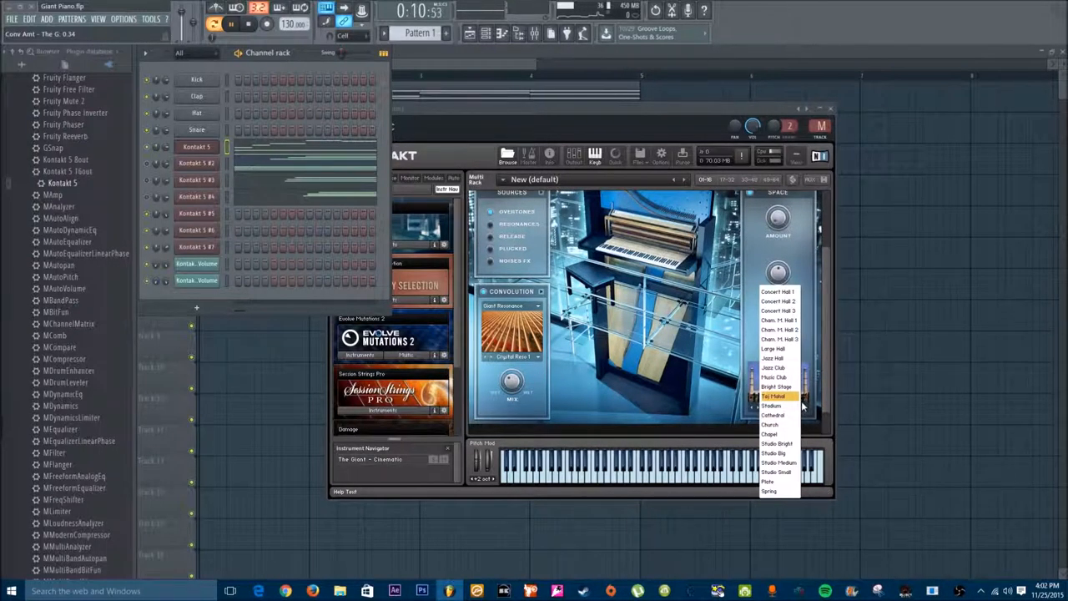
left_click(779, 290)
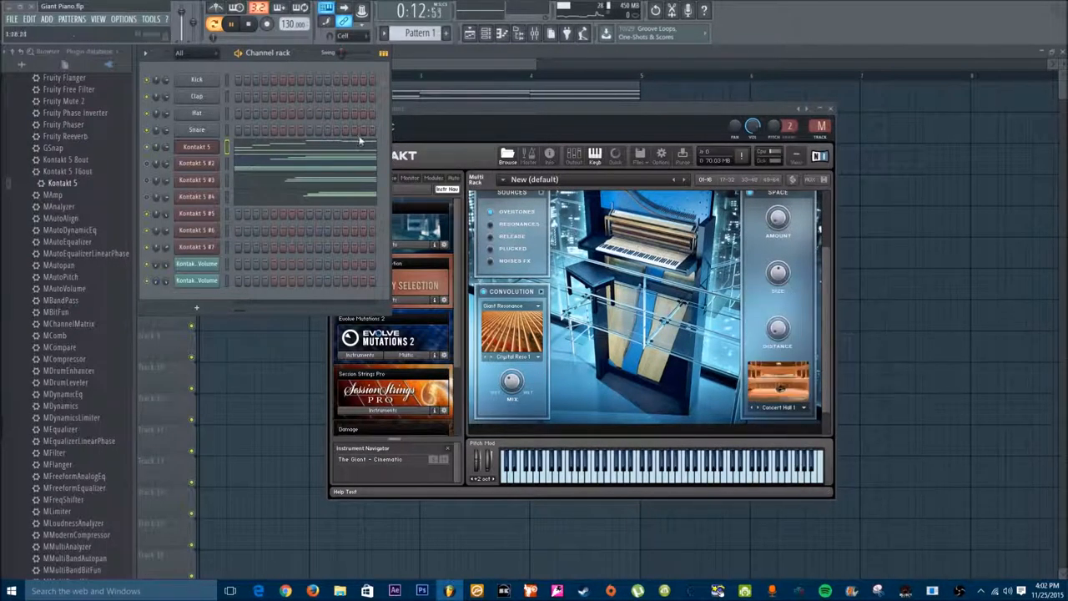